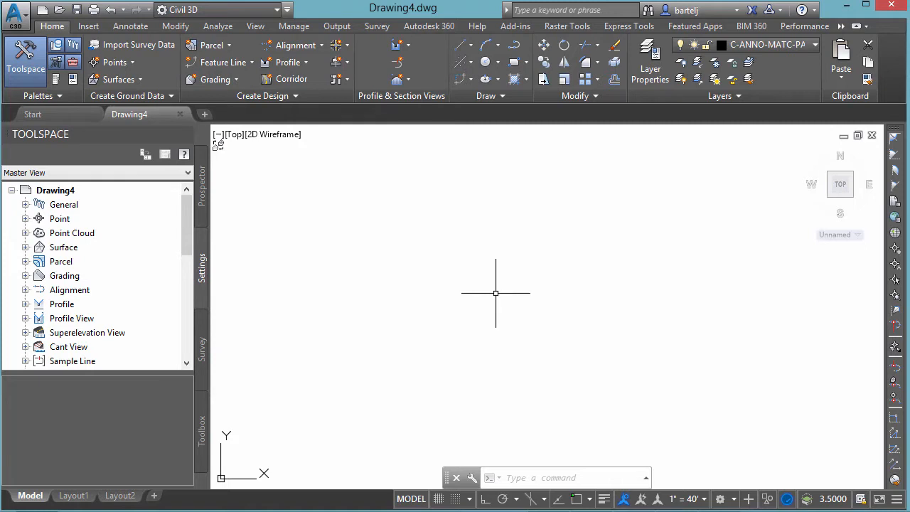
{"action": "mouse_move", "coordinate": [300, 266]}
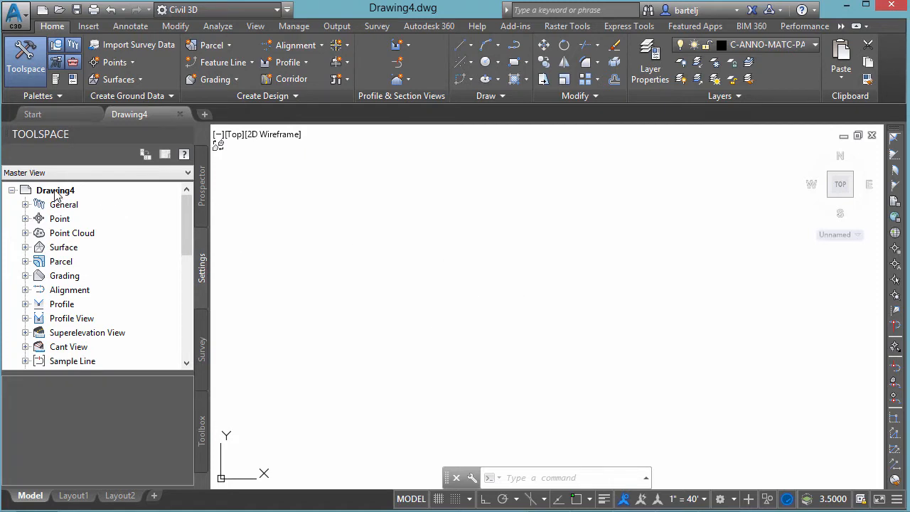
- Open Drawing4's drawing settings at the Units and Zone page
{"action": "right_click", "coordinate": [54, 191]}
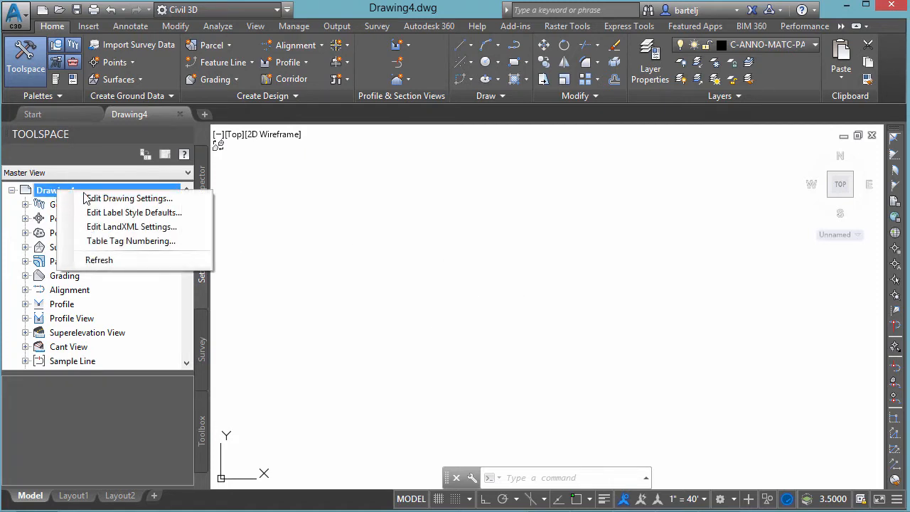
{"action": "left_click", "coordinate": [128, 197]}
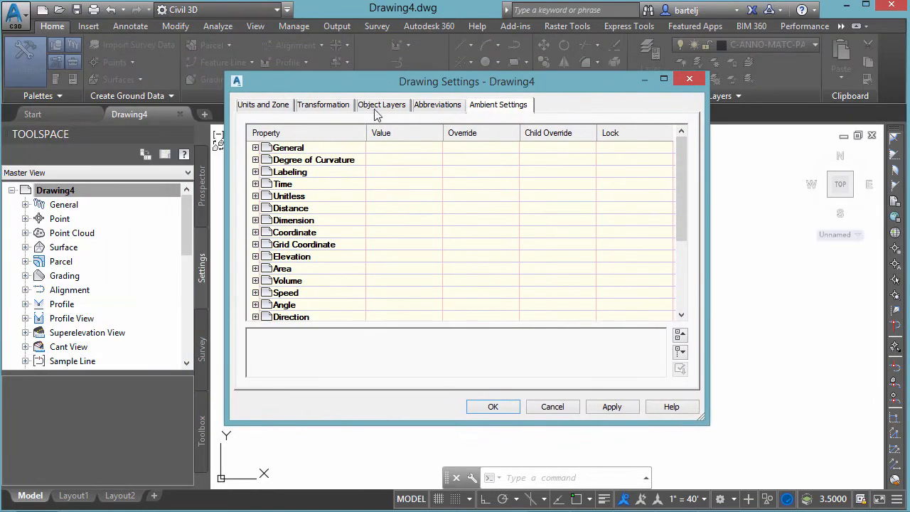
{"action": "left_click", "coordinate": [263, 105]}
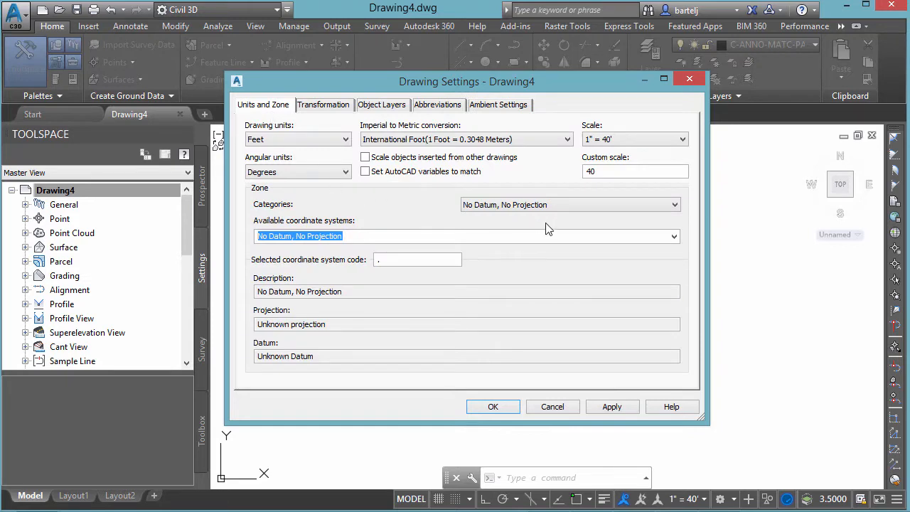
{"action": "mouse_move", "coordinate": [681, 215]}
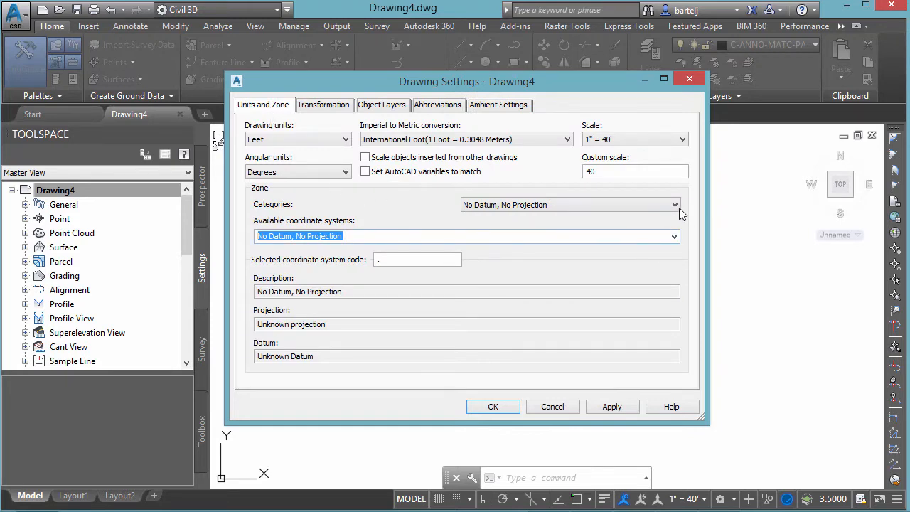
- Assign USA, Illinois, NAD83 Illinois State Planes East Zone US Foot as the coordinate system and apply
{"action": "left_click", "coordinate": [672, 205]}
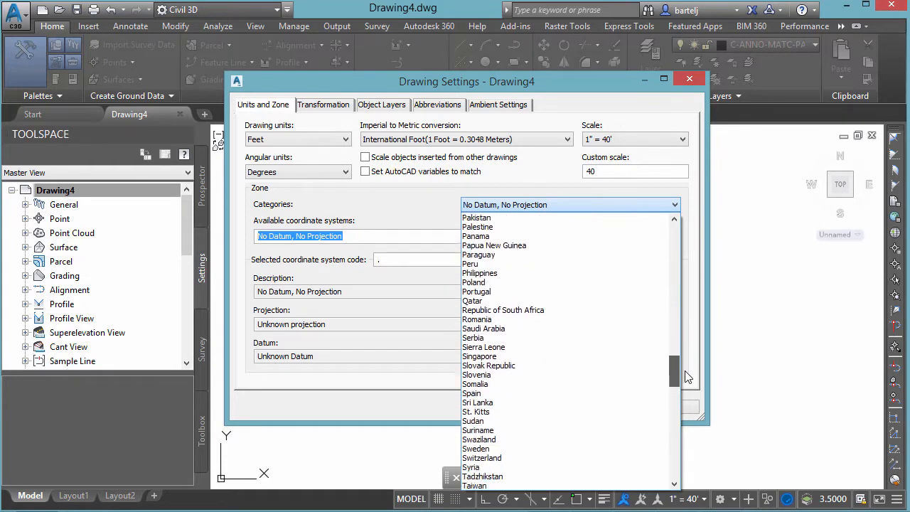
{"action": "scroll", "scroll_direction": "down", "scroll_amount": 3}
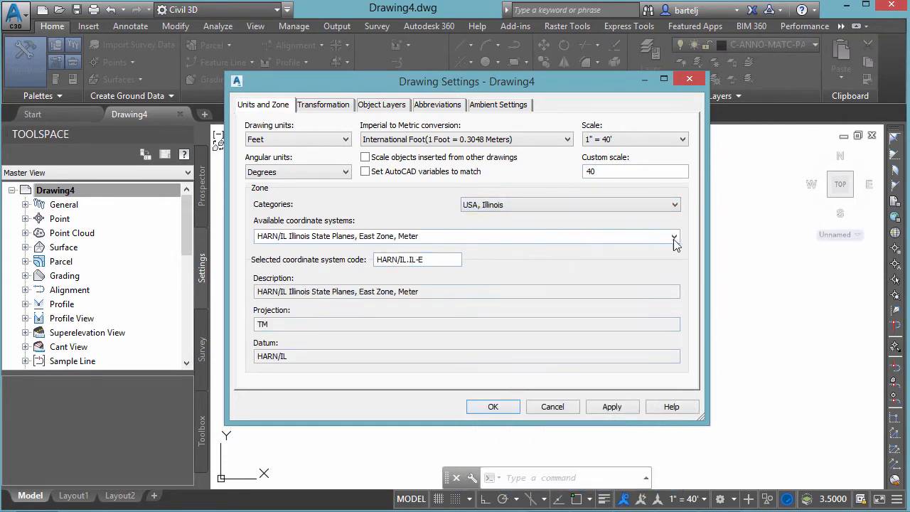
{"action": "left_click", "coordinate": [674, 236]}
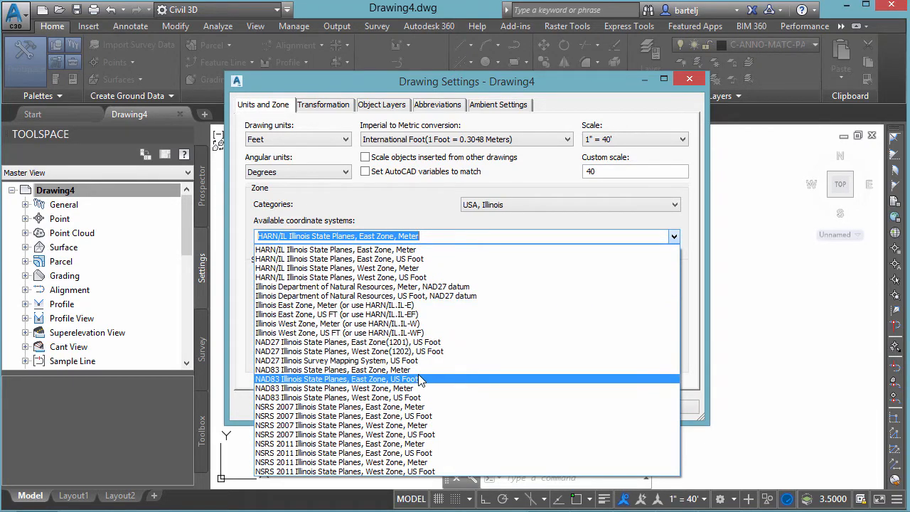
{"action": "left_click", "coordinate": [337, 378]}
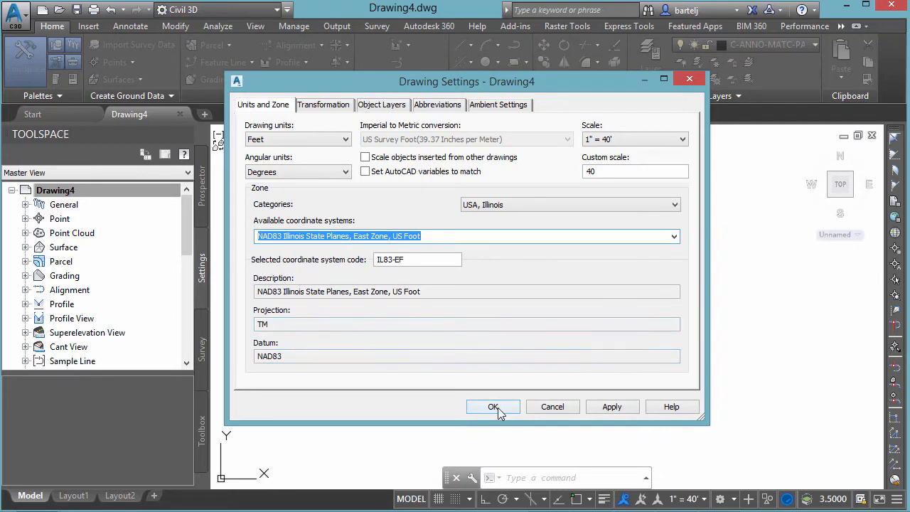
{"action": "left_click", "coordinate": [493, 406]}
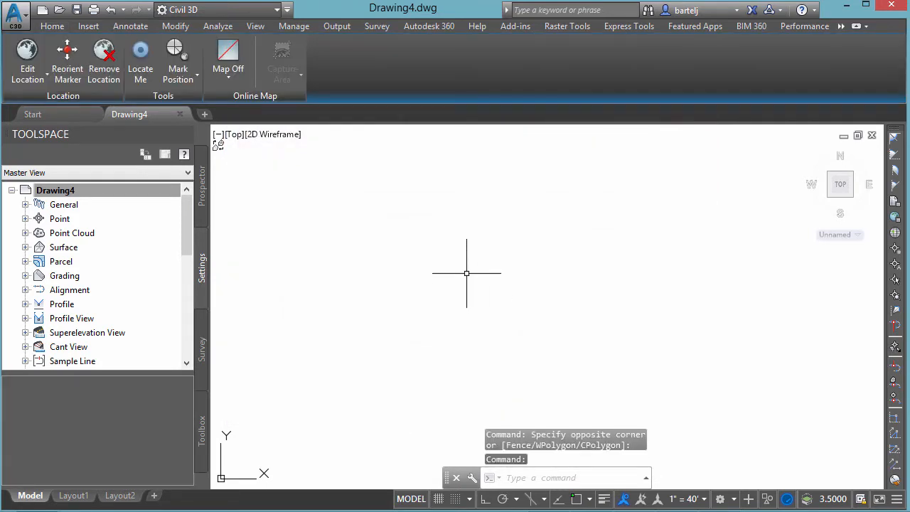
{"action": "mouse_move", "coordinate": [455, 295]}
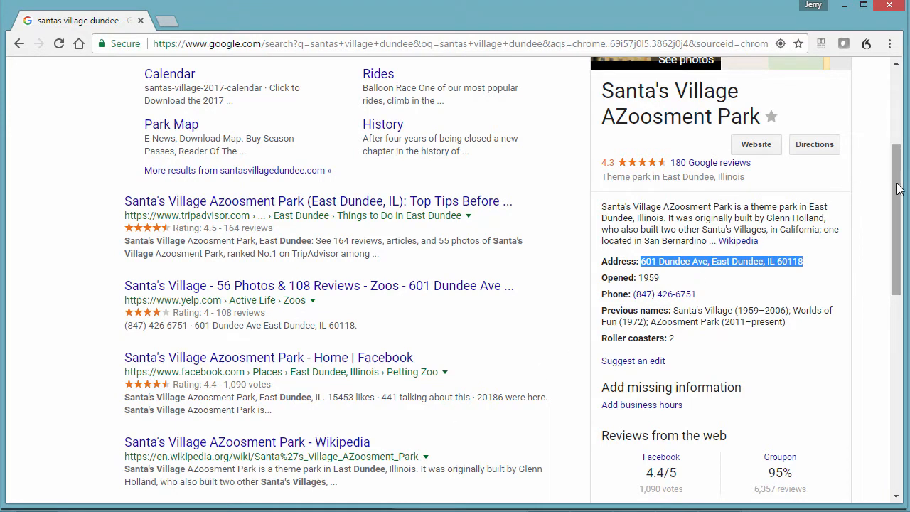
- Copy the address 601 Dundee Ave, East Dundee, IL 60118 from the Google knowledge panel
{"action": "scroll", "scroll_direction": "up", "scroll_amount": 3}
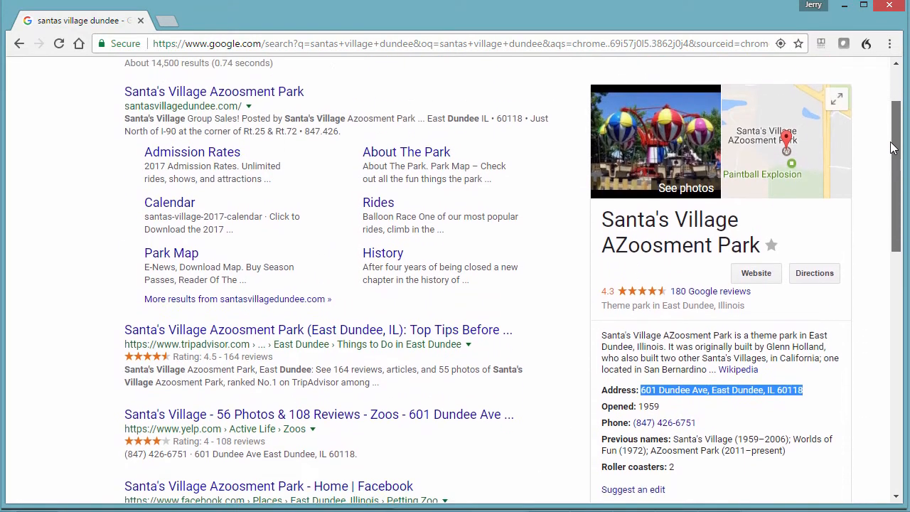
{"action": "scroll", "scroll_direction": "down", "scroll_amount": 3}
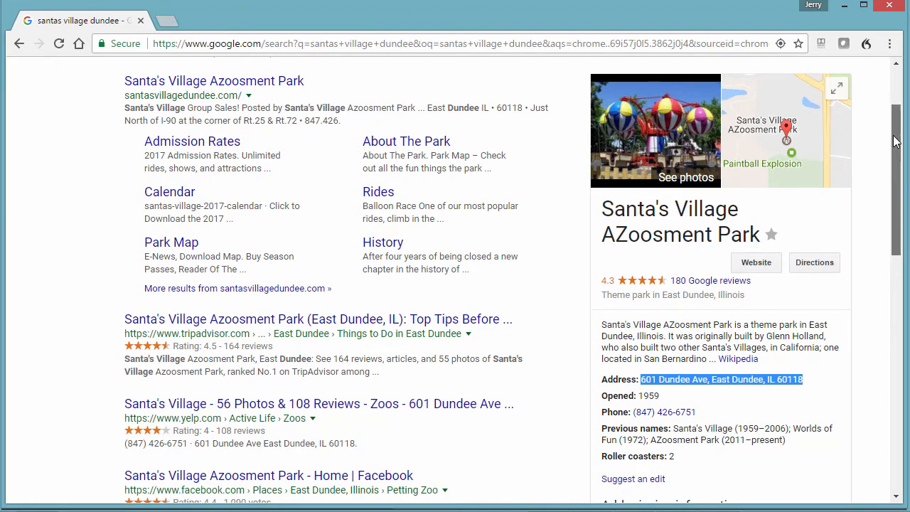
{"action": "scroll", "scroll_direction": "down", "scroll_amount": 3}
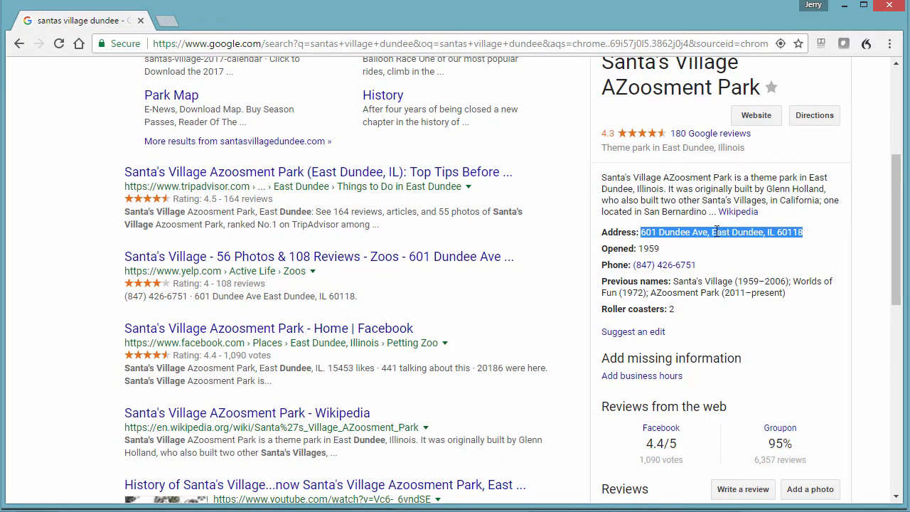
{"action": "right_click", "coordinate": [718, 232]}
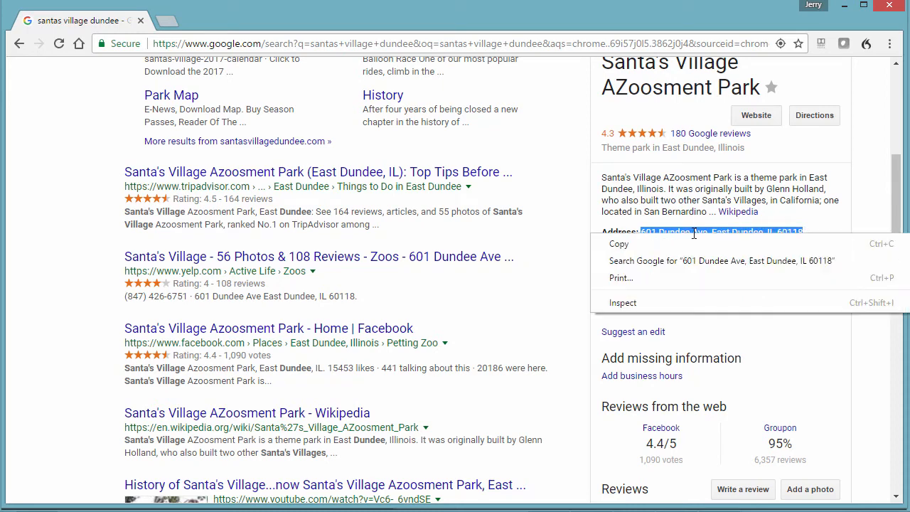
{"action": "left_click", "coordinate": [720, 245]}
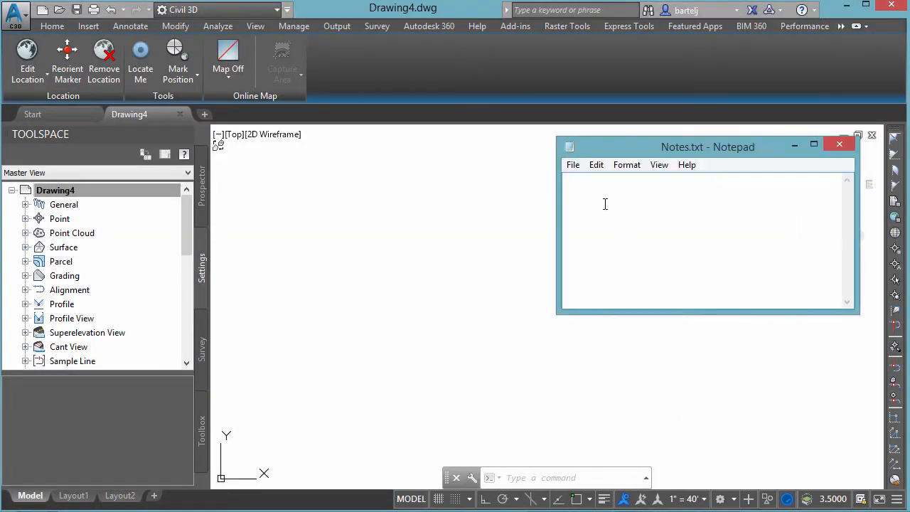
- Paste 601 Dundee Ave, East Dundee, IL 60118 into Notes.txt
{"action": "type", "text": "601 Dundee Ave, East Dundee, IL 60118"}
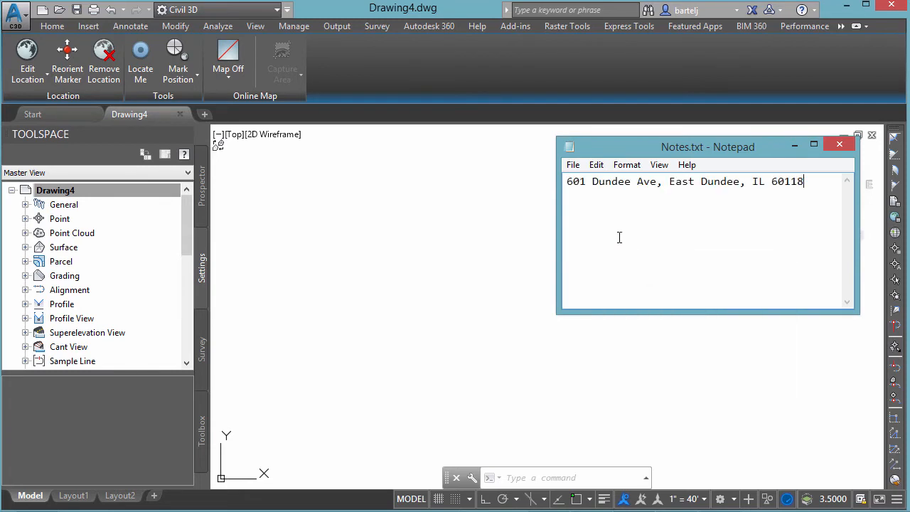
{"action": "mouse_move", "coordinate": [646, 255]}
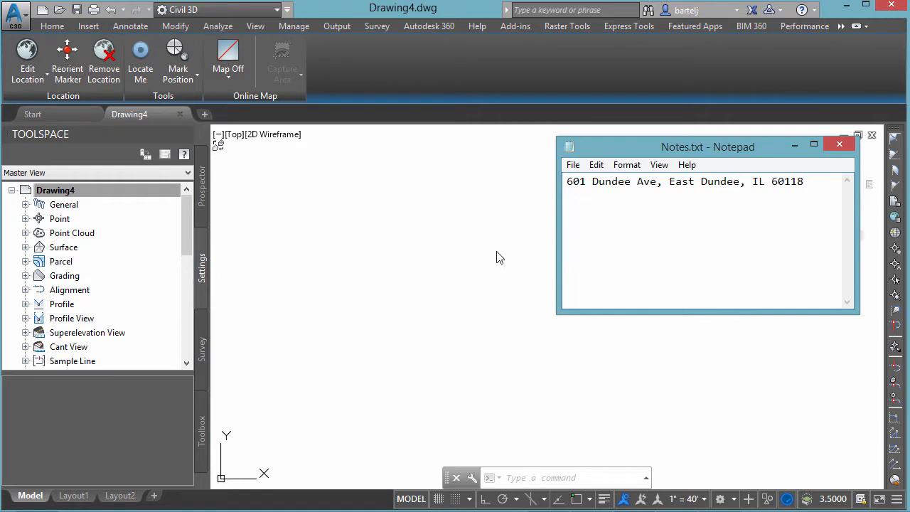
{"action": "mouse_move", "coordinate": [498, 252]}
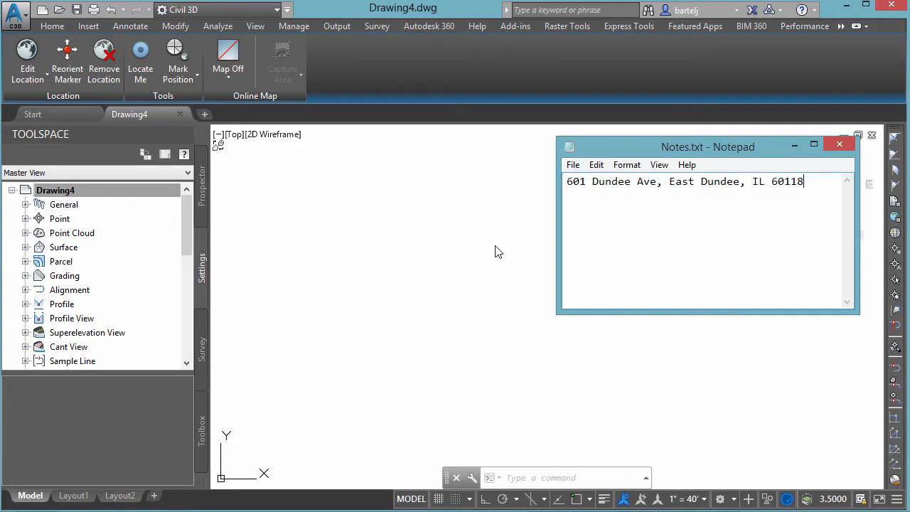
{"action": "mouse_move", "coordinate": [381, 213]}
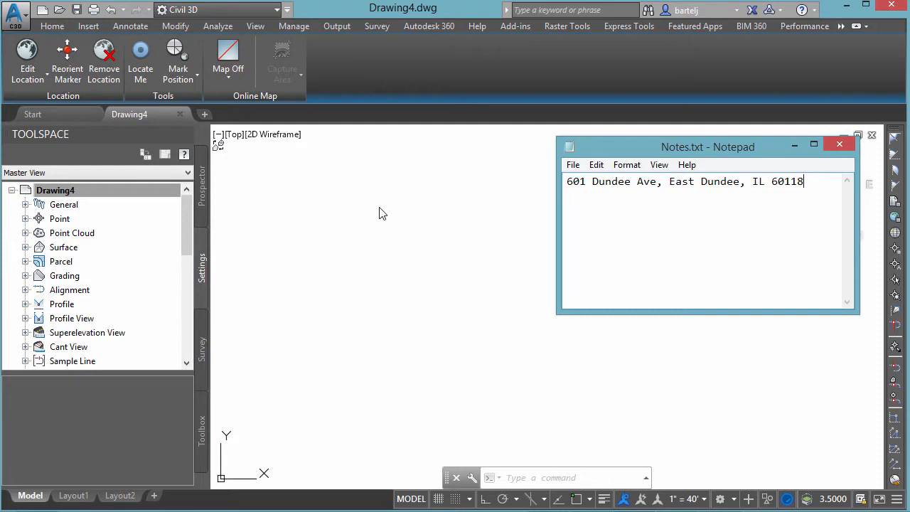
{"action": "mouse_move", "coordinate": [264, 197]}
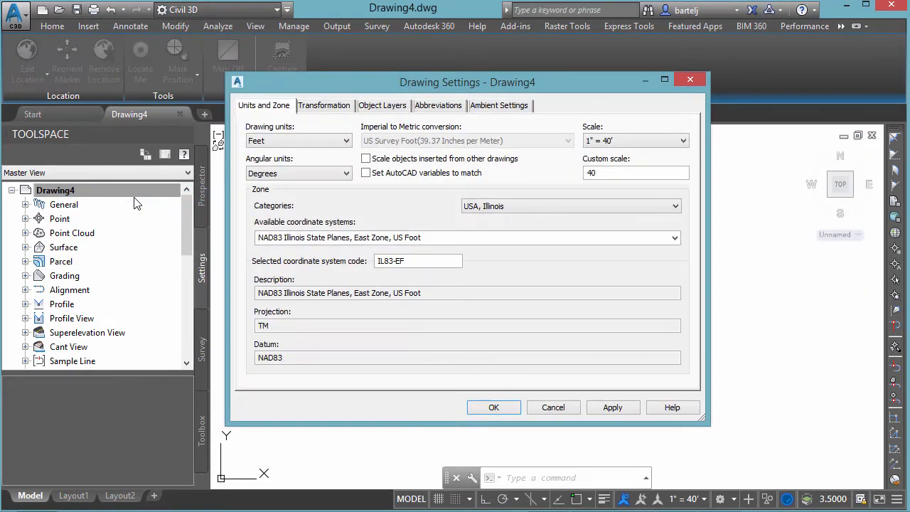
- Set the Ambient Settings Lat Long format to decimal and confirm the drawing settings
{"action": "left_click", "coordinate": [498, 106]}
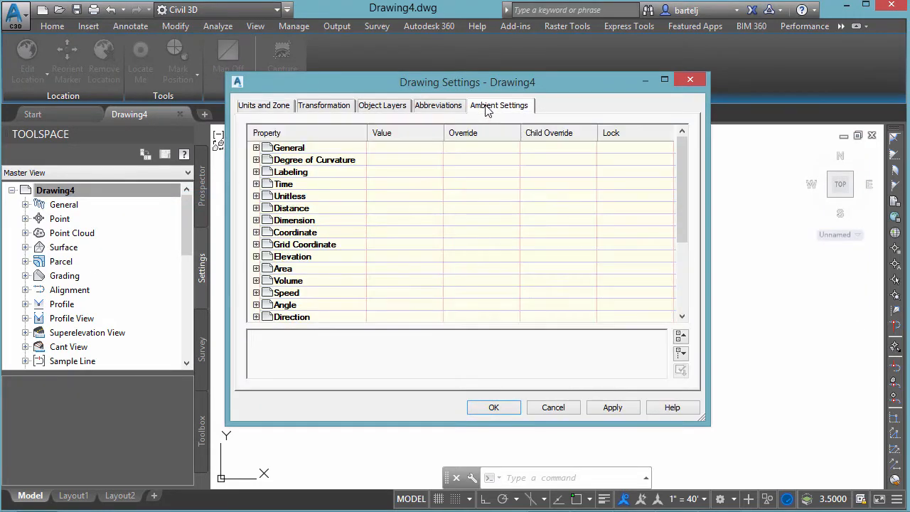
{"action": "scroll", "scroll_direction": "down", "scroll_amount": 3}
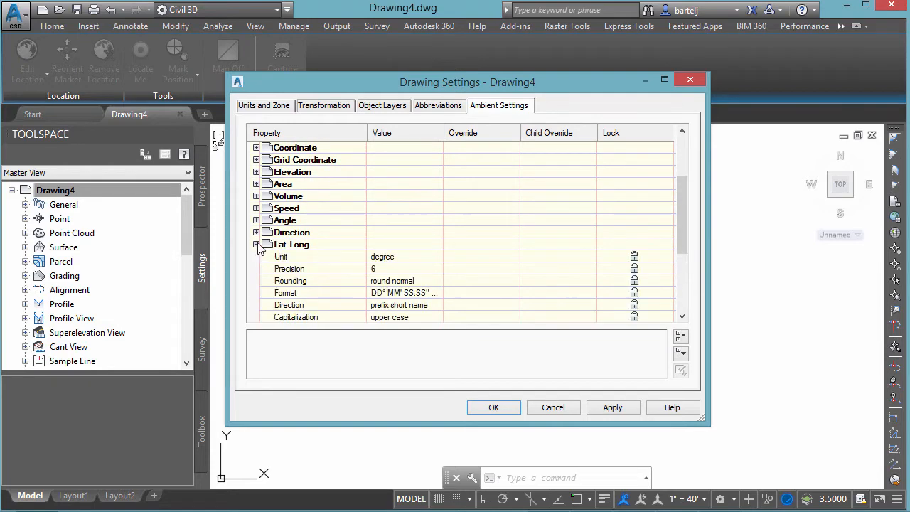
{"action": "left_click", "coordinate": [404, 293]}
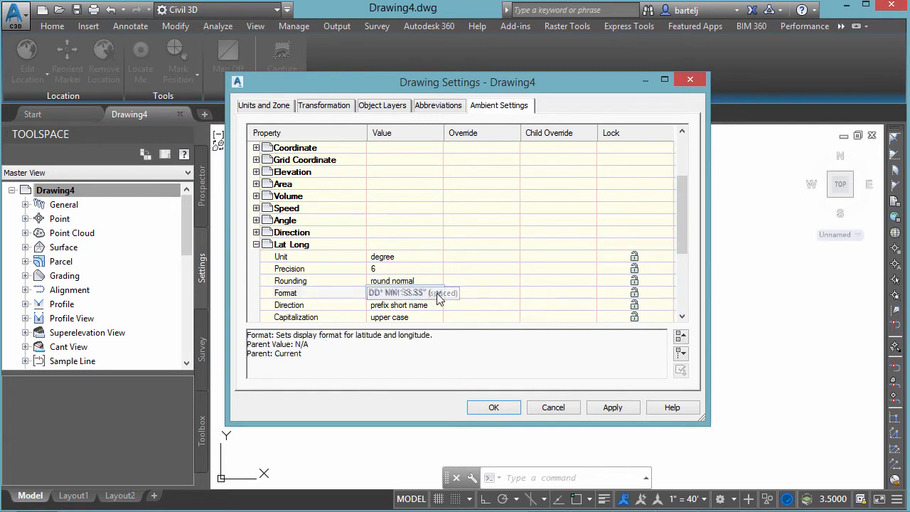
{"action": "left_click", "coordinate": [441, 293]}
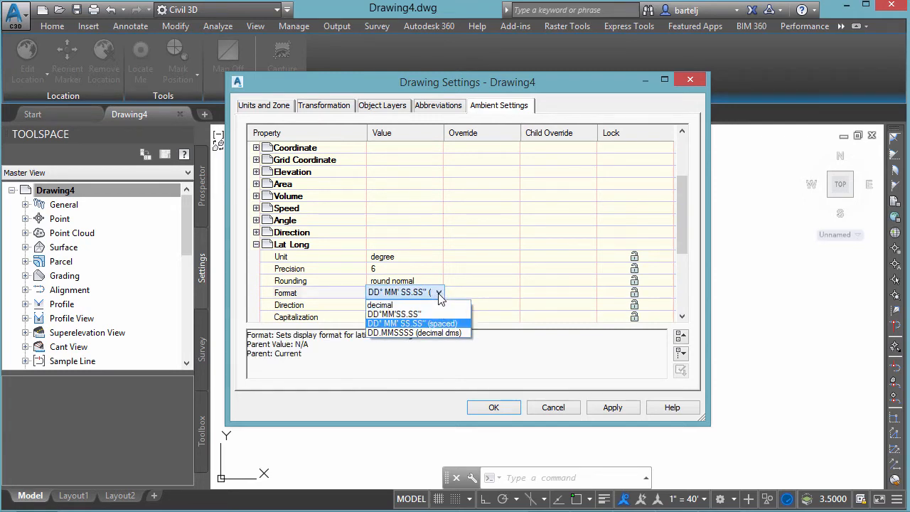
{"action": "mouse_move", "coordinate": [379, 304]}
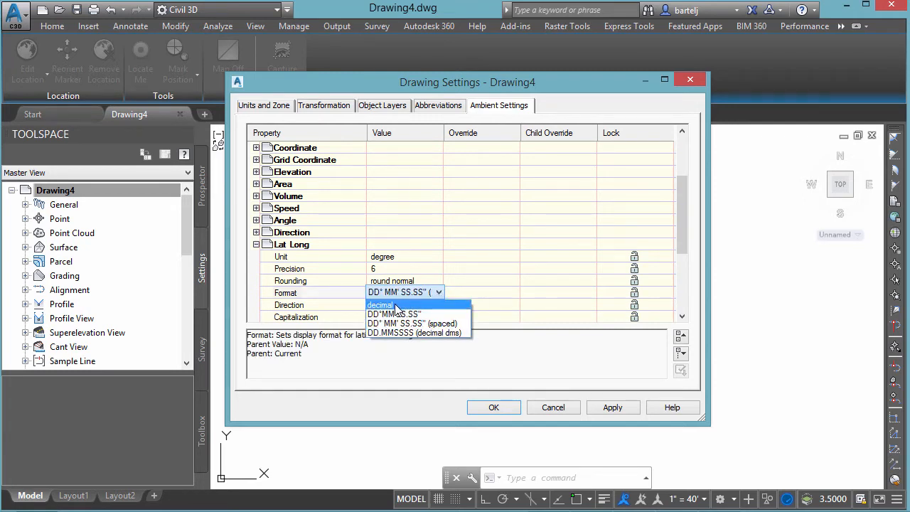
{"action": "left_click", "coordinate": [380, 304]}
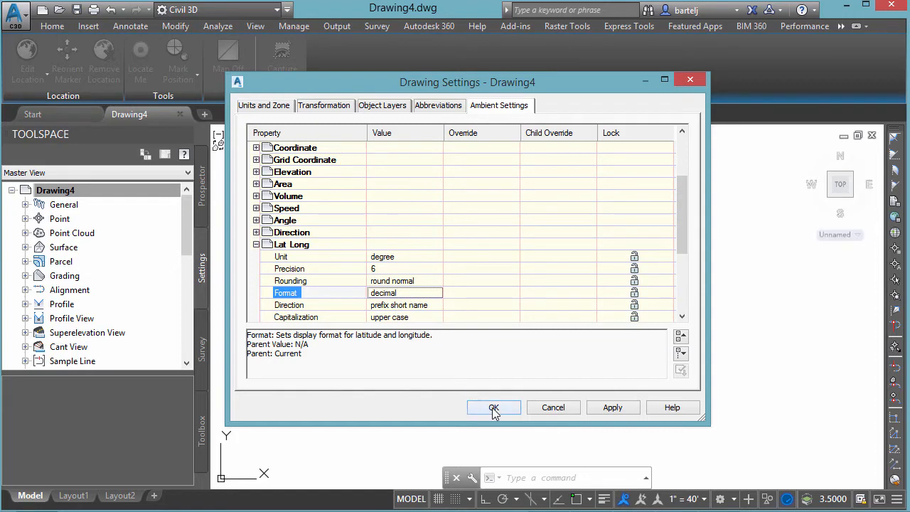
{"action": "left_click", "coordinate": [494, 406]}
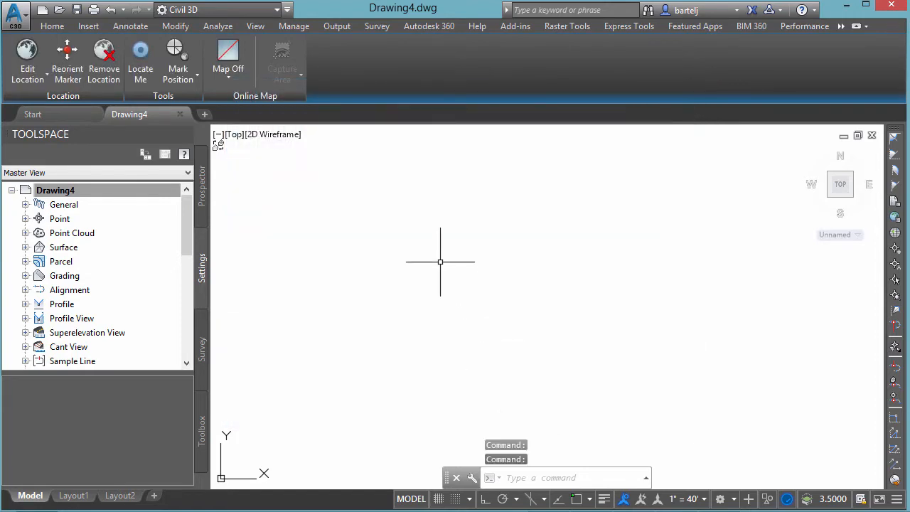
{"action": "mouse_move", "coordinate": [435, 254]}
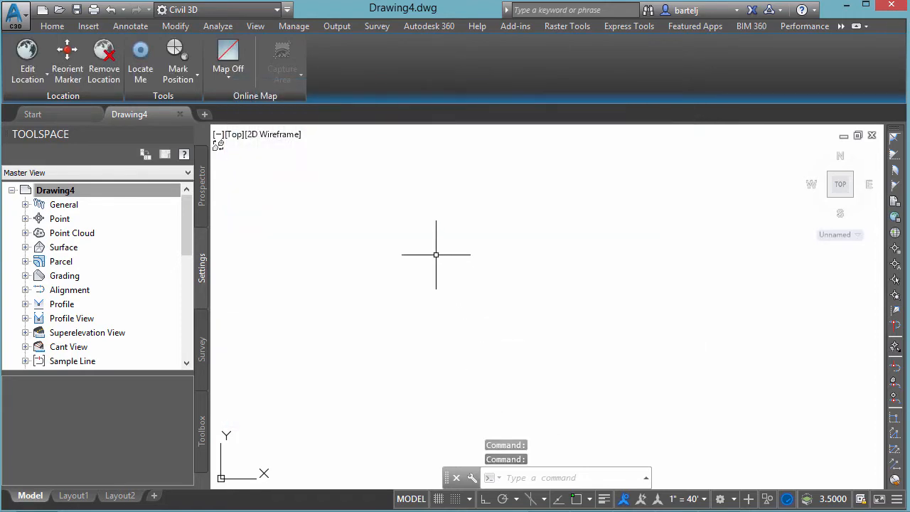
- Run GEO to launch the Geographic Location command
{"action": "type", "text": "g"}
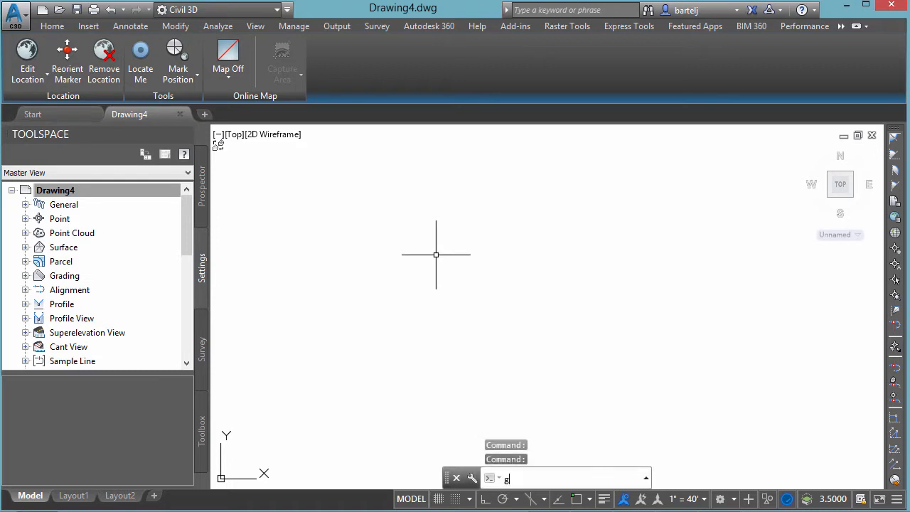
{"action": "type", "text": "eo"}
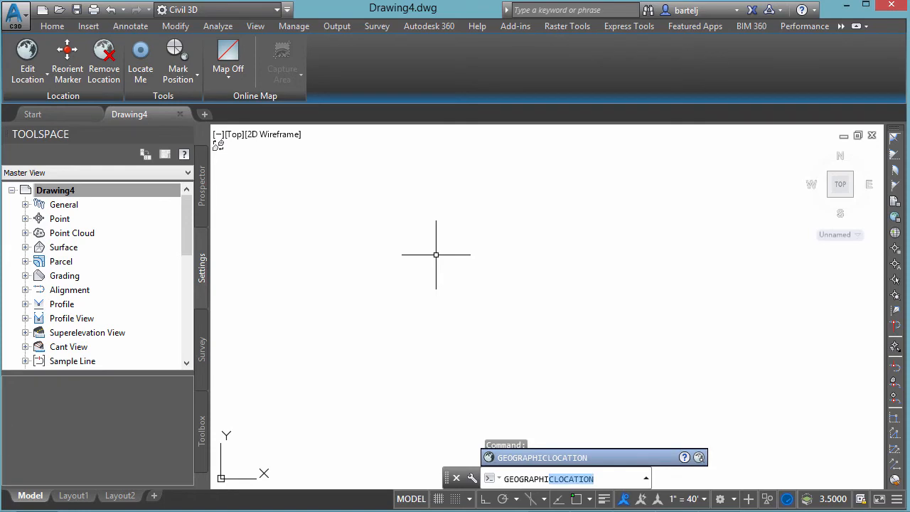
{"action": "key", "text": "Return"}
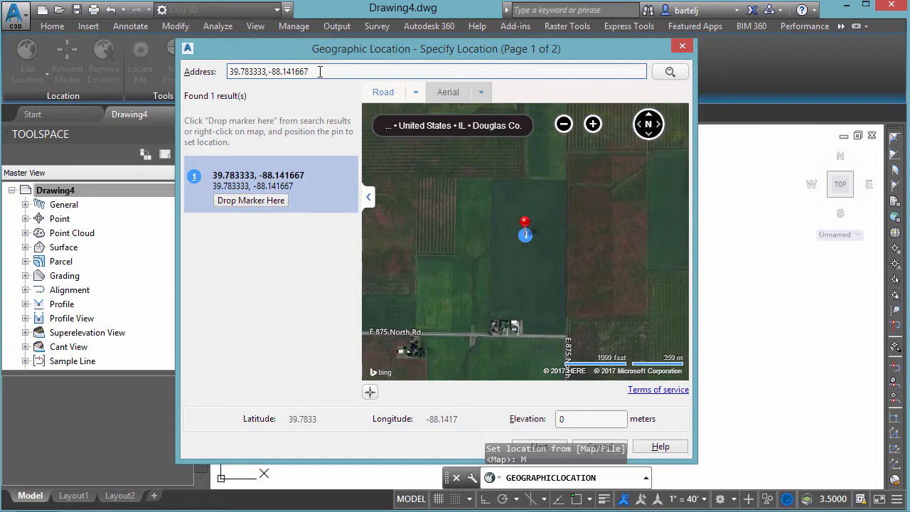
- Search 601 Dundee Ave, East Dundee, IL 60118 in Geographic Location and zoom in on the park
{"action": "double_click", "coordinate": [301, 71]}
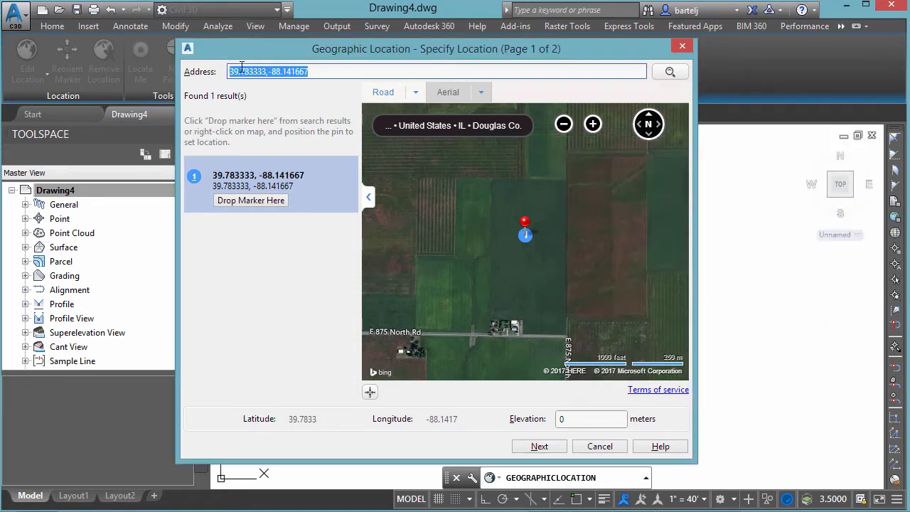
{"action": "type", "text": "601 Dundee Ave, East Dundee, IL 60118"}
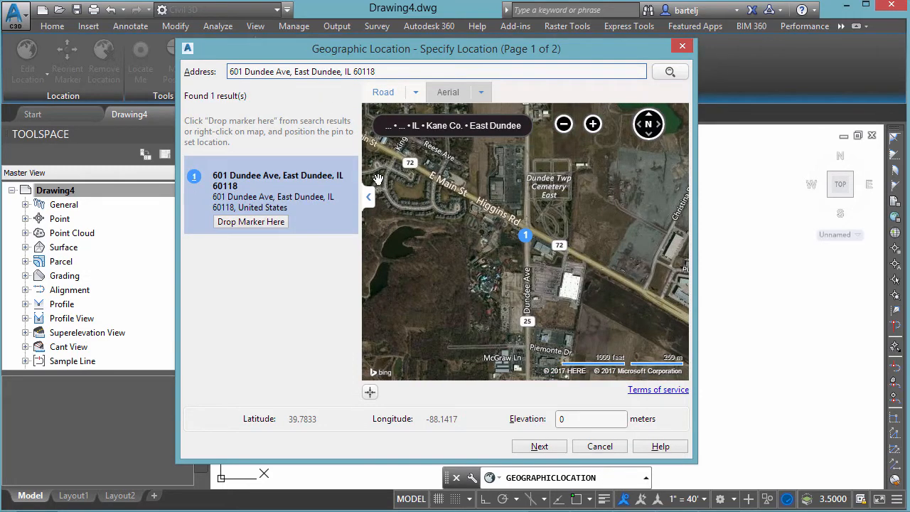
{"action": "mouse_move", "coordinate": [498, 300]}
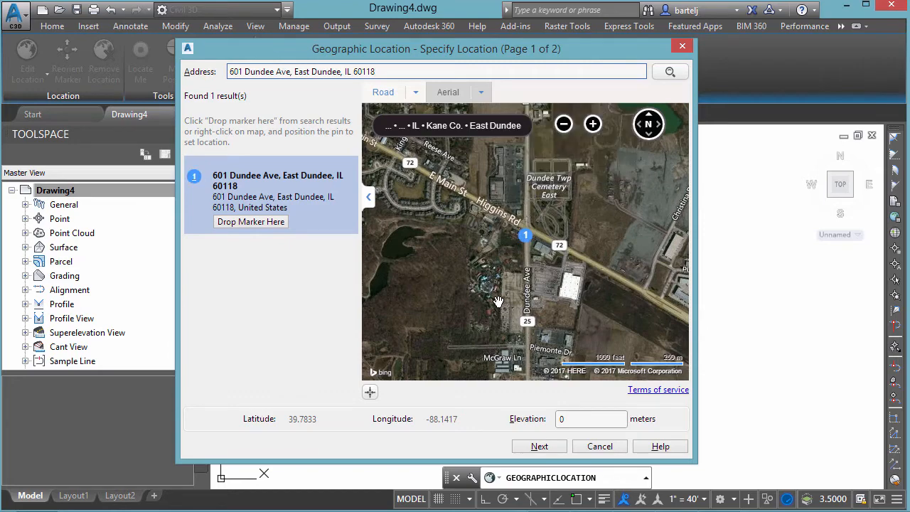
{"action": "left_click", "coordinate": [591, 124]}
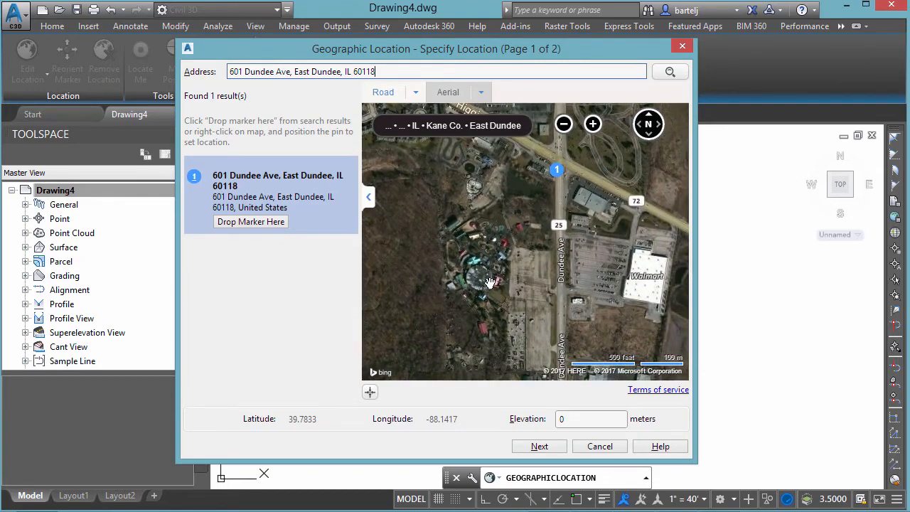
{"action": "left_click", "coordinate": [591, 123]}
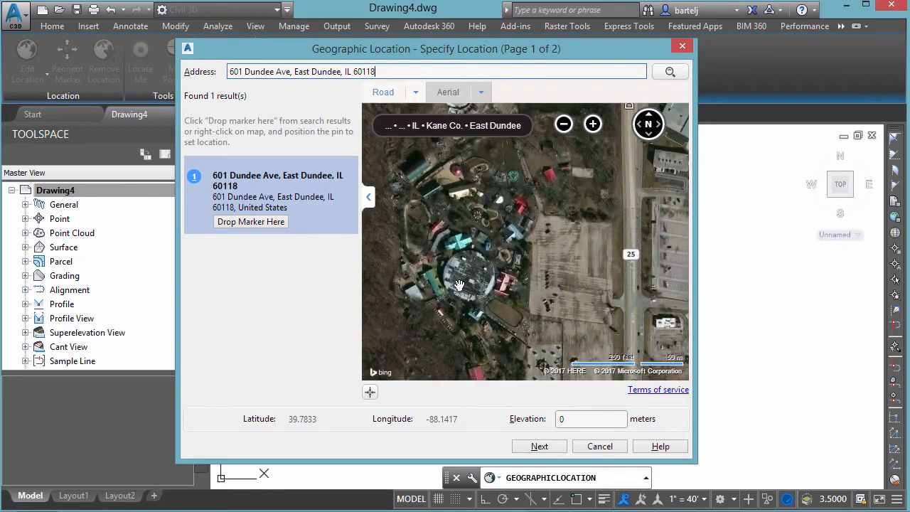
{"action": "mouse_move", "coordinate": [472, 236]}
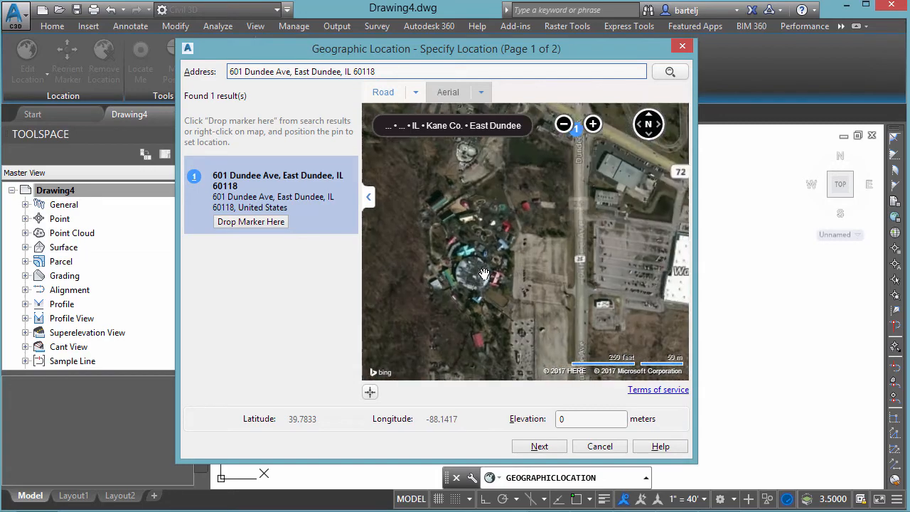
- Drop the location marker and drag it onto the amusement park at 42.0909, -88.2603
{"action": "left_click", "coordinate": [563, 124]}
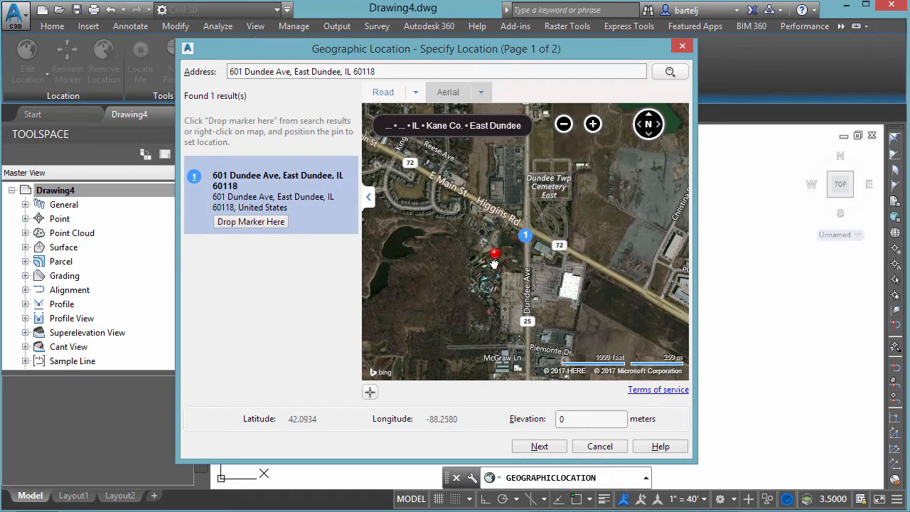
{"action": "left_click_drag", "start_coordinate": [495, 253], "coordinate": [486, 276]}
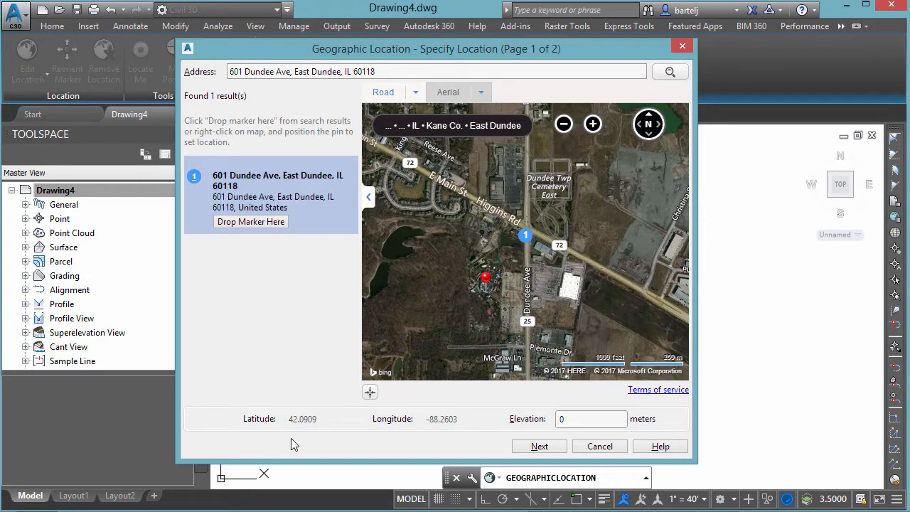
{"action": "left_click", "coordinate": [593, 124]}
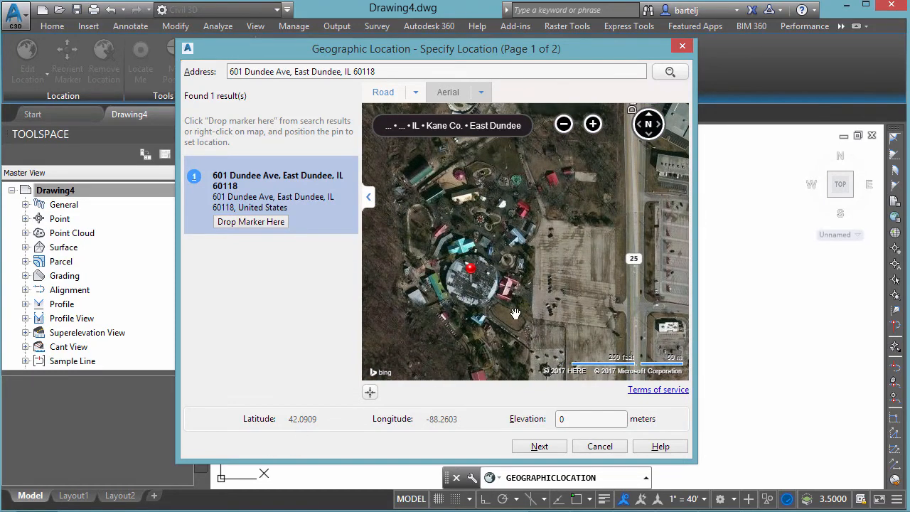
{"action": "mouse_move", "coordinate": [291, 415]}
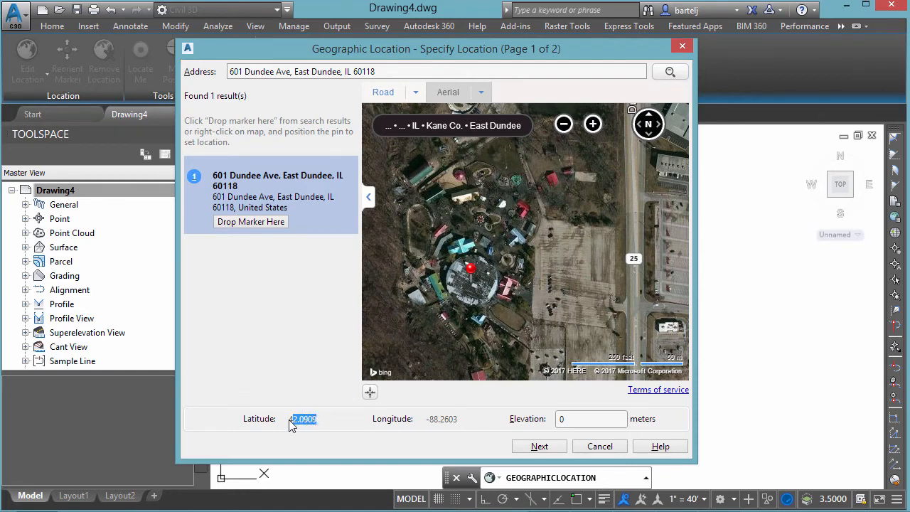
{"action": "right_click", "coordinate": [302, 418]}
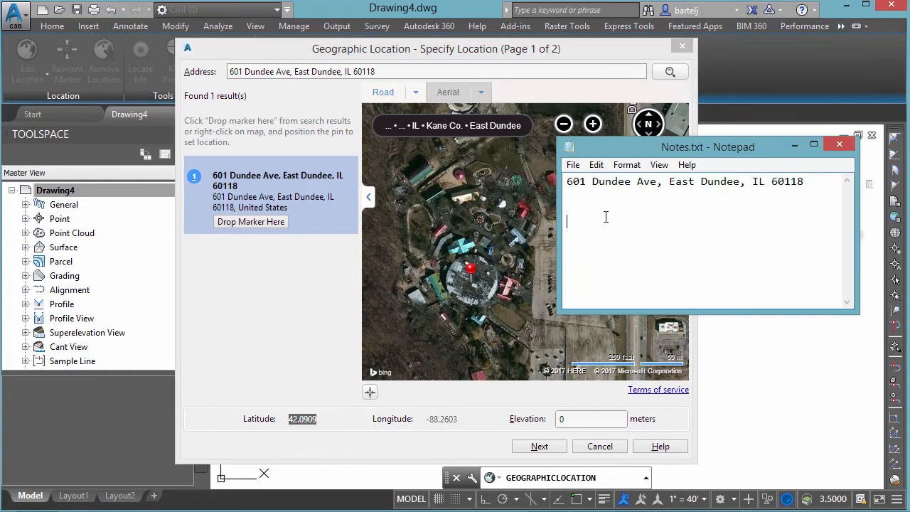
{"action": "right_click", "coordinate": [604, 219]}
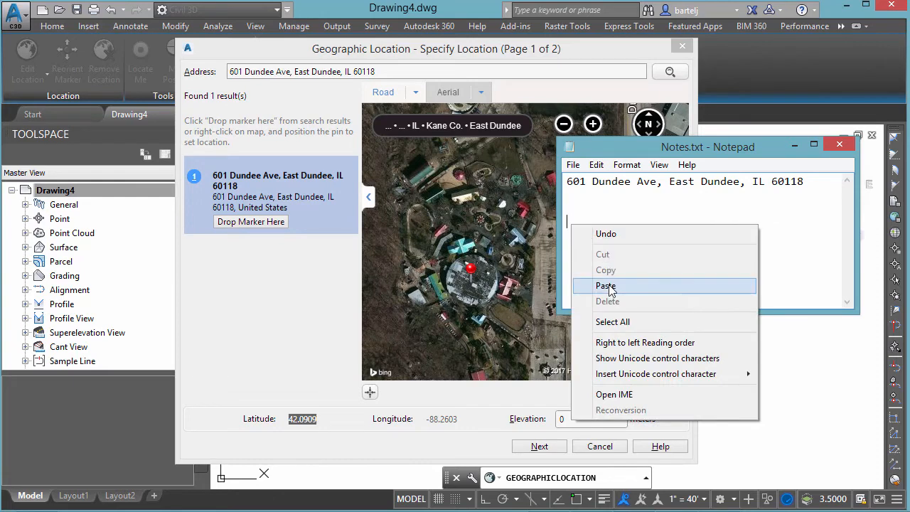
{"action": "left_click", "coordinate": [606, 284]}
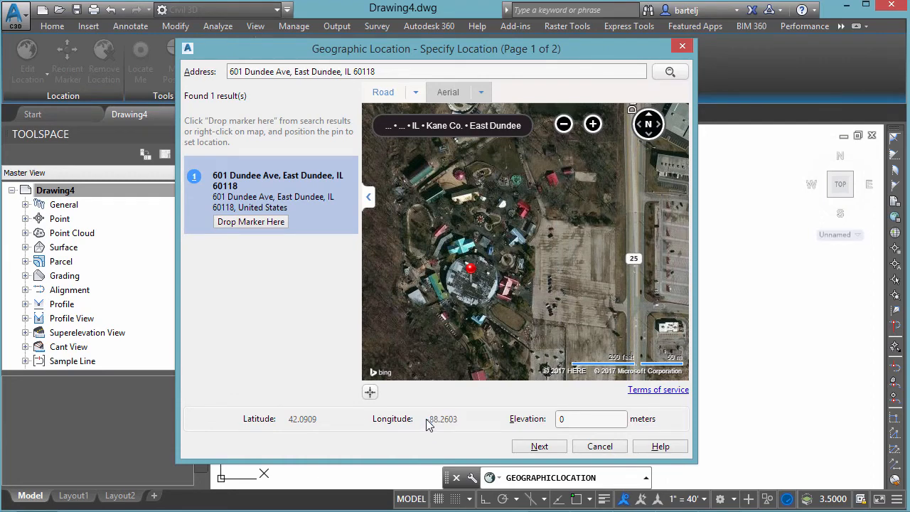
{"action": "right_click", "coordinate": [441, 418]}
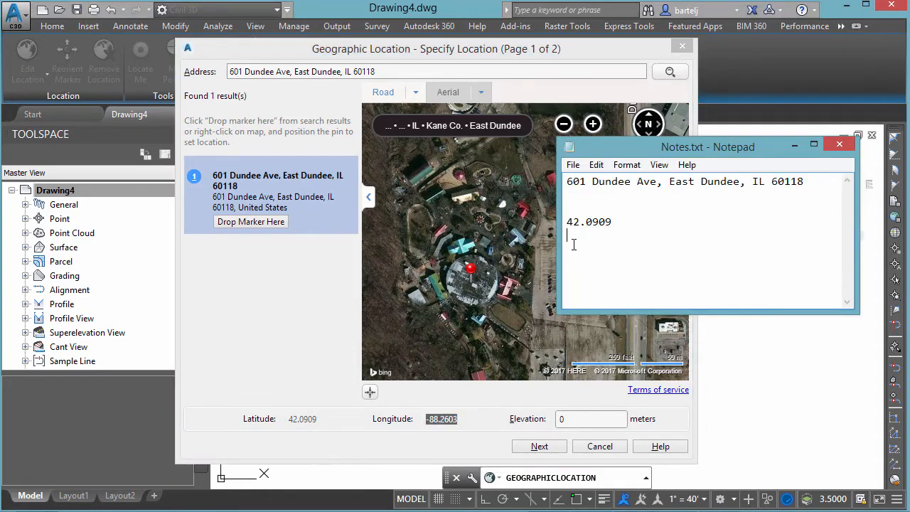
{"action": "type", "text": "-88.2603"}
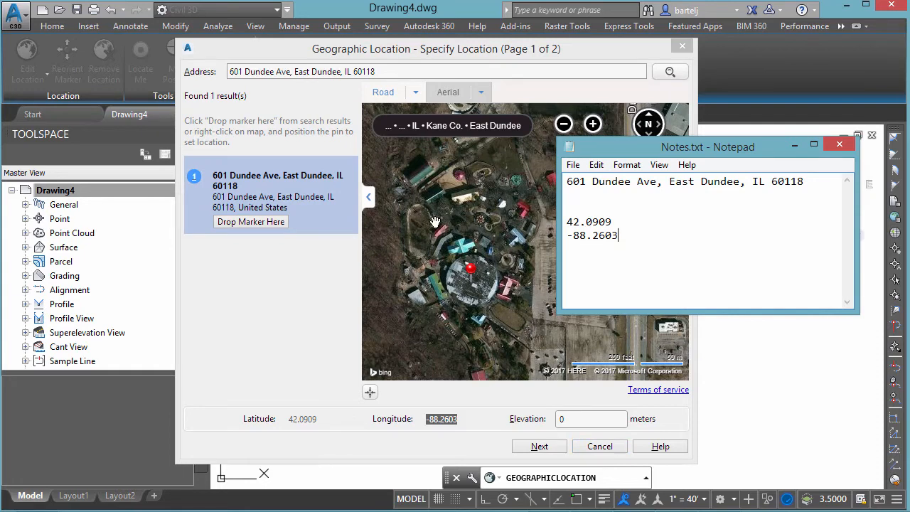
{"action": "mouse_move", "coordinate": [399, 249]}
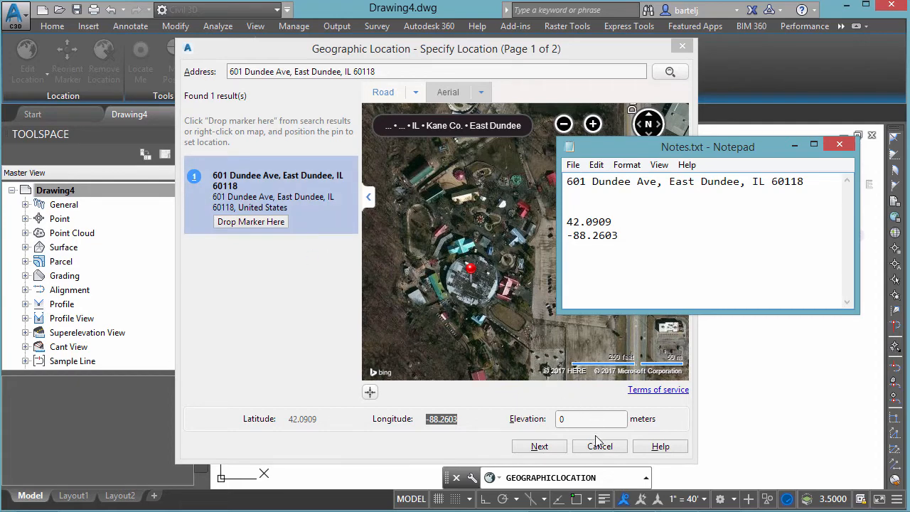
{"action": "mouse_move", "coordinate": [471, 316]}
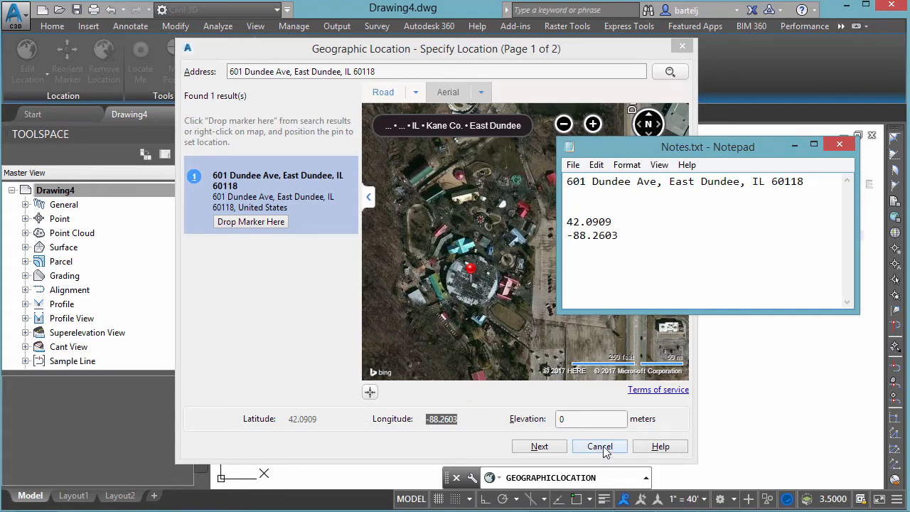
- Cancel Geographic Location and start ZOOM Center with the transparent 'LL lat-long entry
{"action": "left_click", "coordinate": [600, 446]}
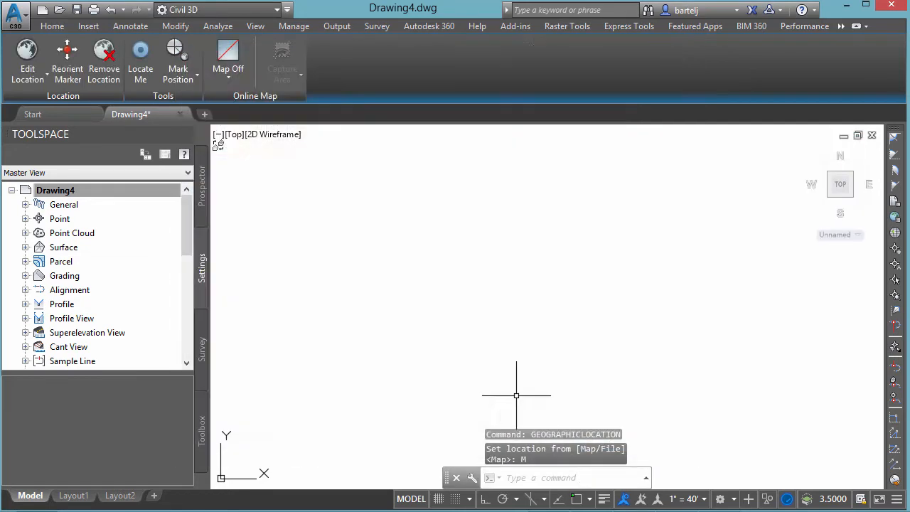
{"action": "mouse_move", "coordinate": [651, 466]}
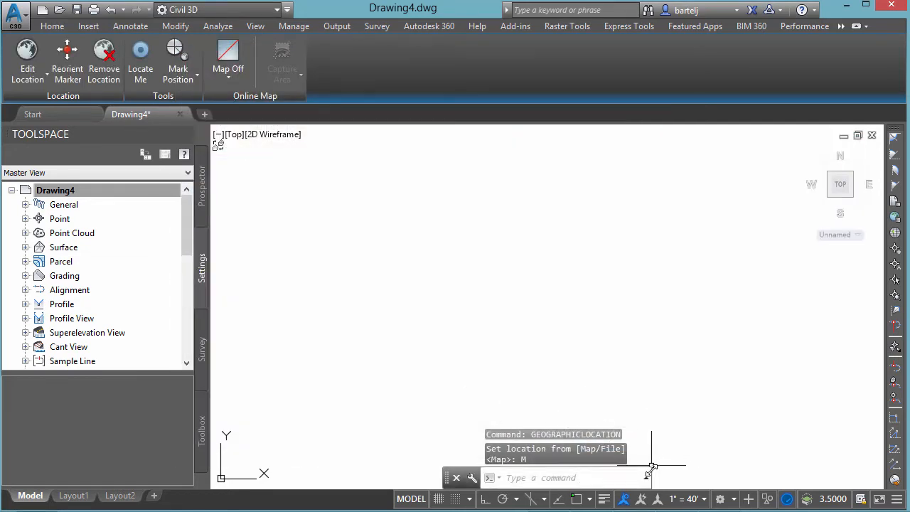
{"action": "key", "text": "Escape"}
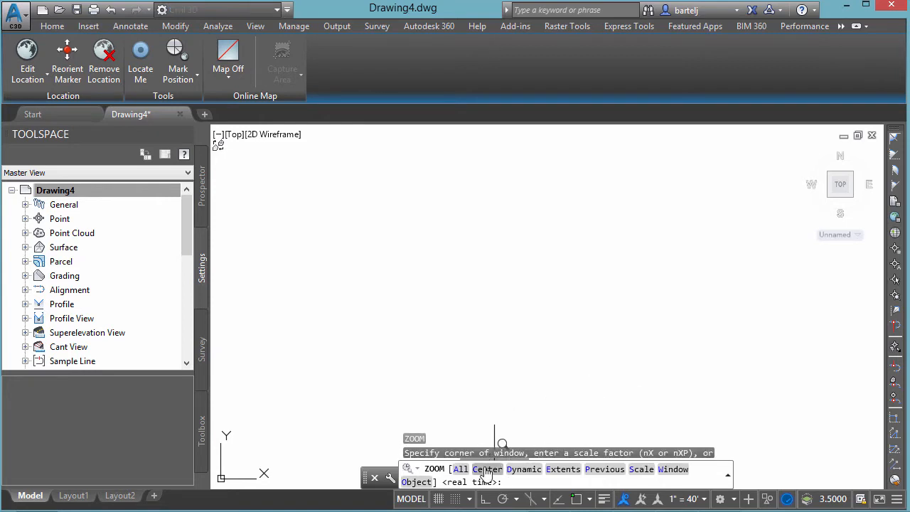
{"action": "type", "text": "C"}
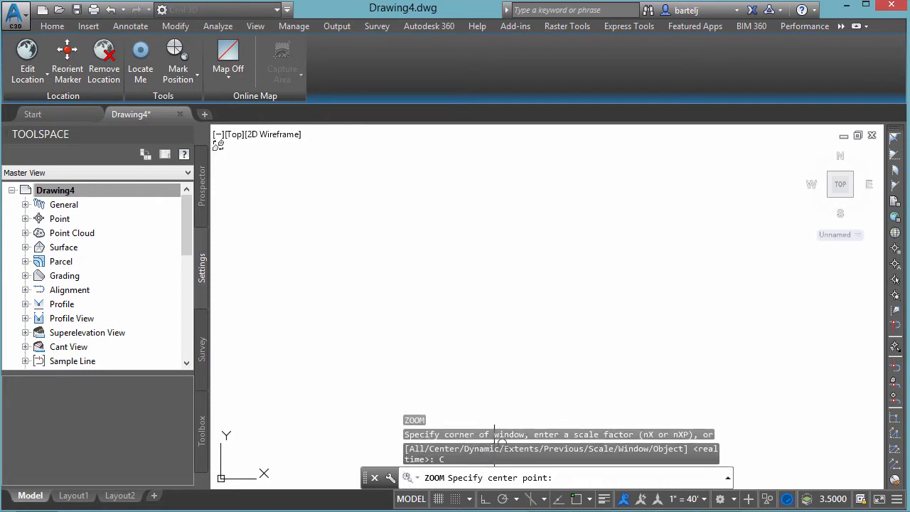
{"action": "mouse_move", "coordinate": [561, 373]}
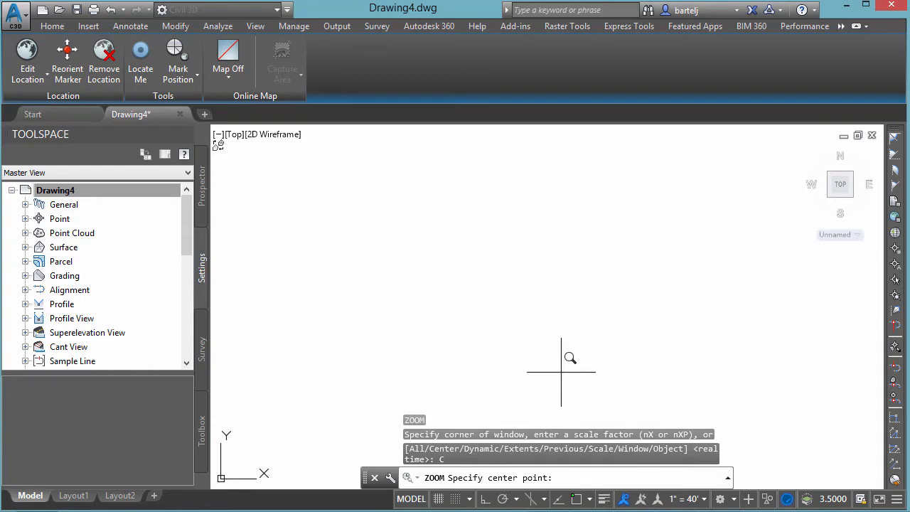
{"action": "type", "text": "'"}
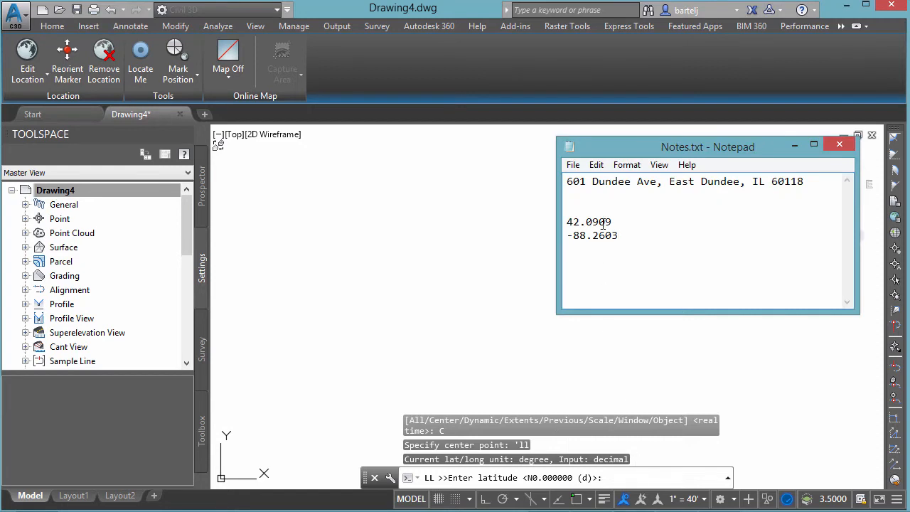
- Enter latitude 42.0909 and longitude -88.2603 from the notes at the LL prompts
{"action": "double_click", "coordinate": [589, 222]}
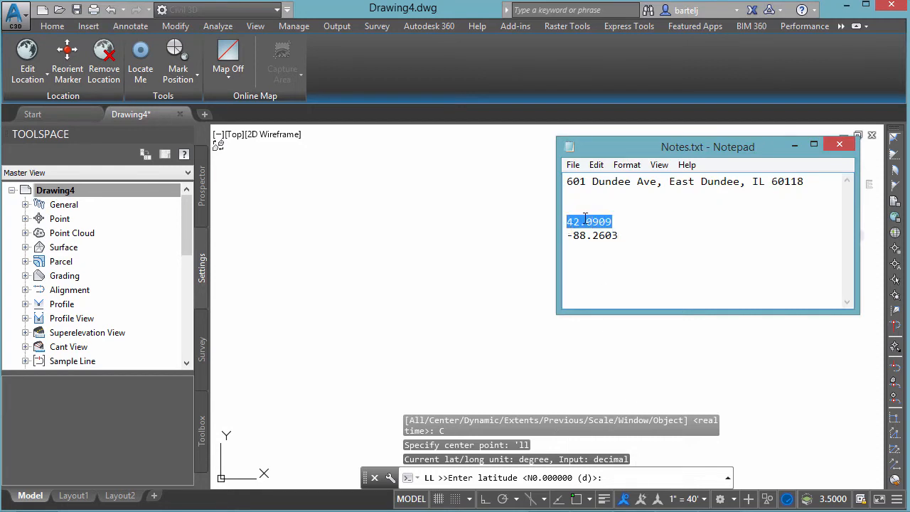
{"action": "right_click", "coordinate": [588, 221]}
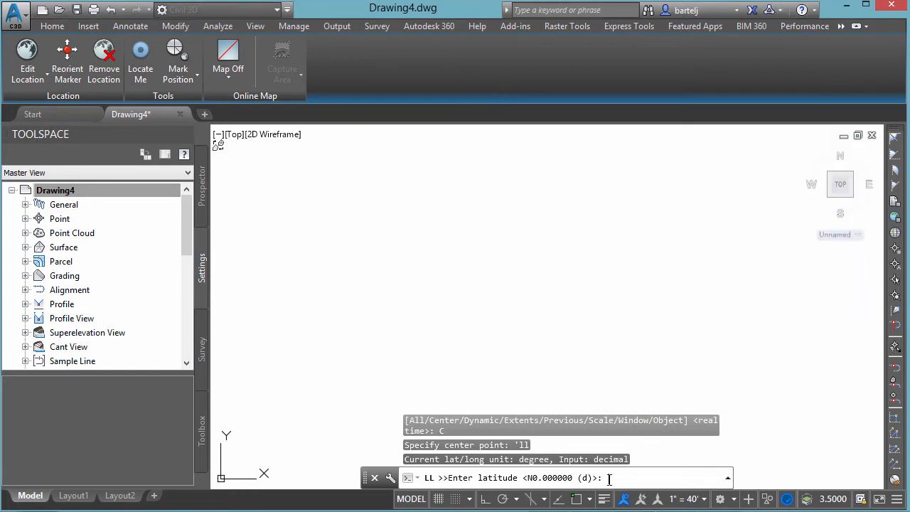
{"action": "type", "text": "42.0909"}
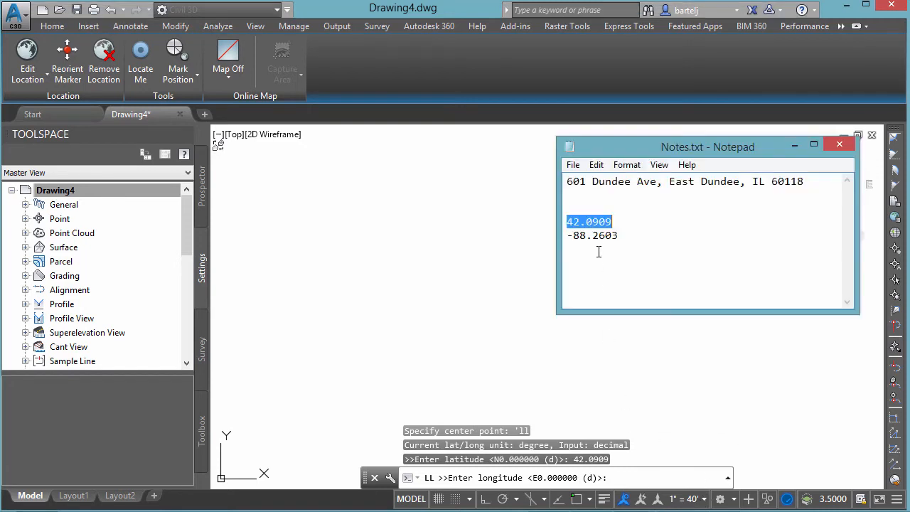
{"action": "right_click", "coordinate": [592, 236]}
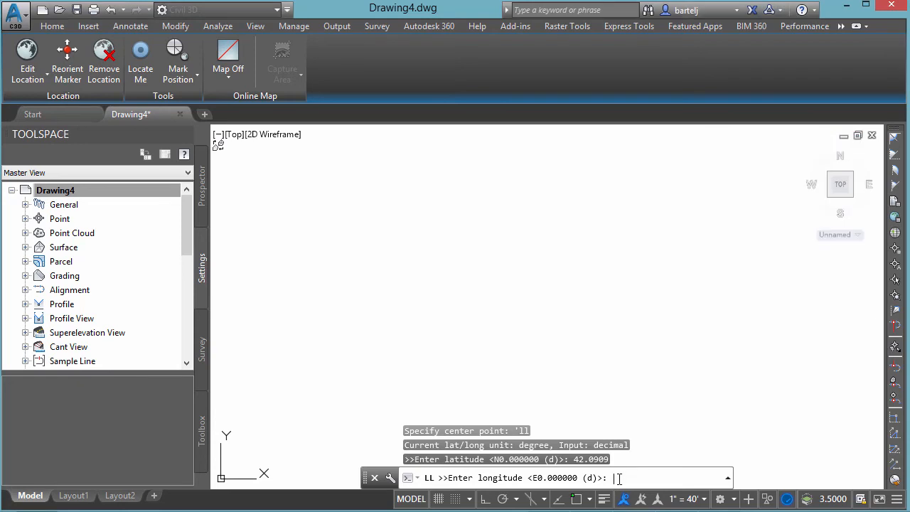
{"action": "type", "text": "-88.2603"}
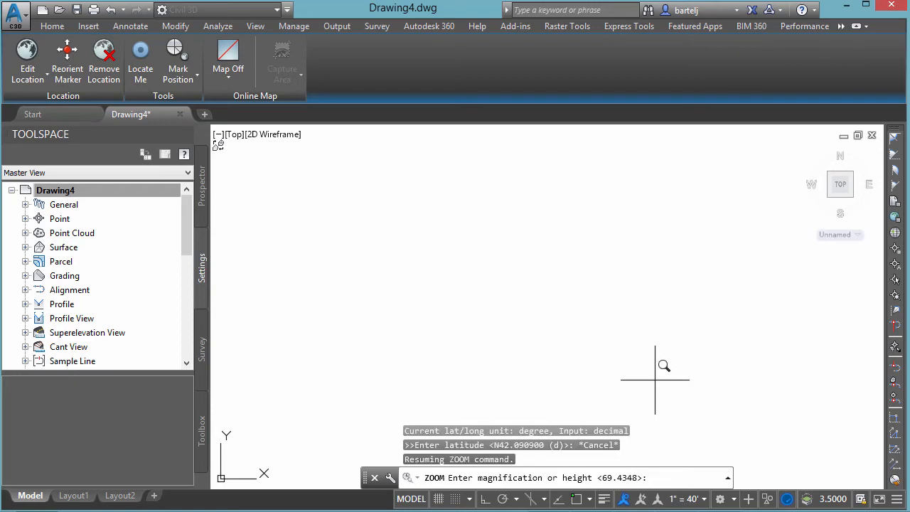
- Finish the zoom with a view height of 1000
{"action": "type", "text": "1"}
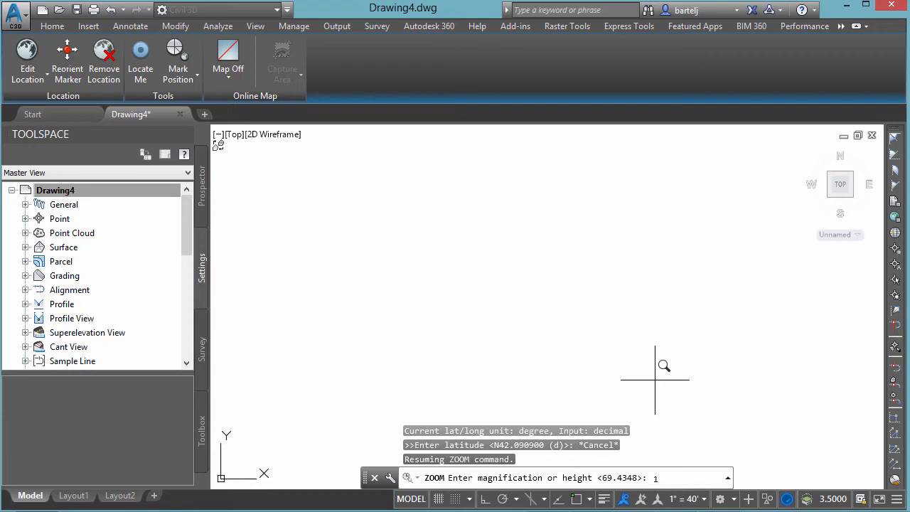
{"action": "type", "text": "000"}
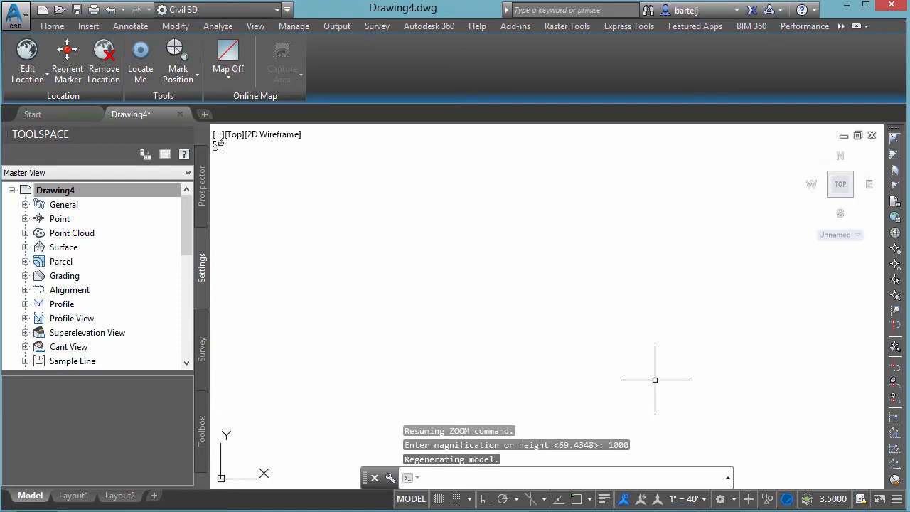
{"action": "mouse_move", "coordinate": [554, 278]}
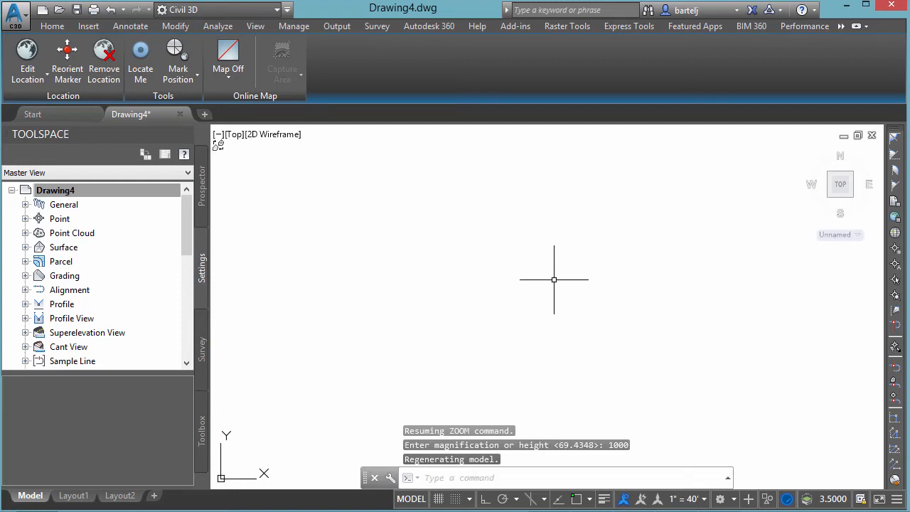
- Switch the Geolocation map from Map Off to Map Aerial, showing Bing imagery of the park
{"action": "left_click", "coordinate": [228, 64]}
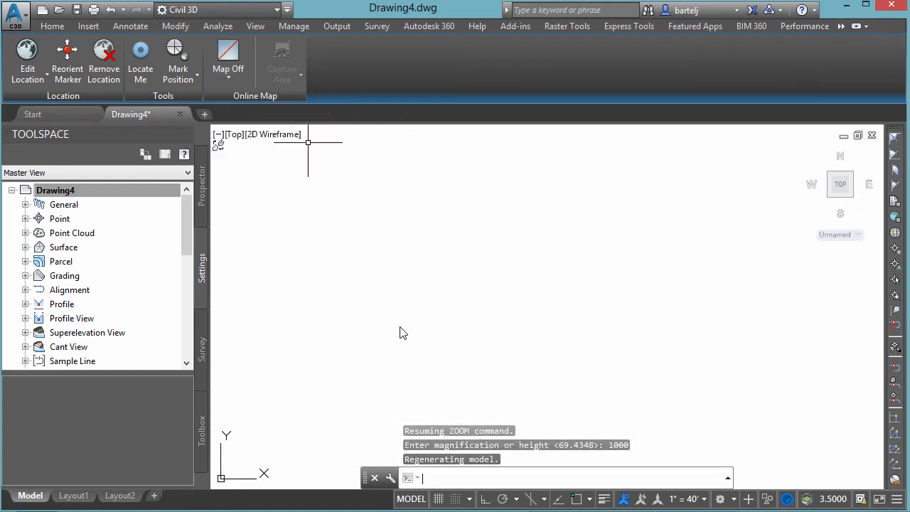
{"action": "left_click", "coordinate": [233, 57]}
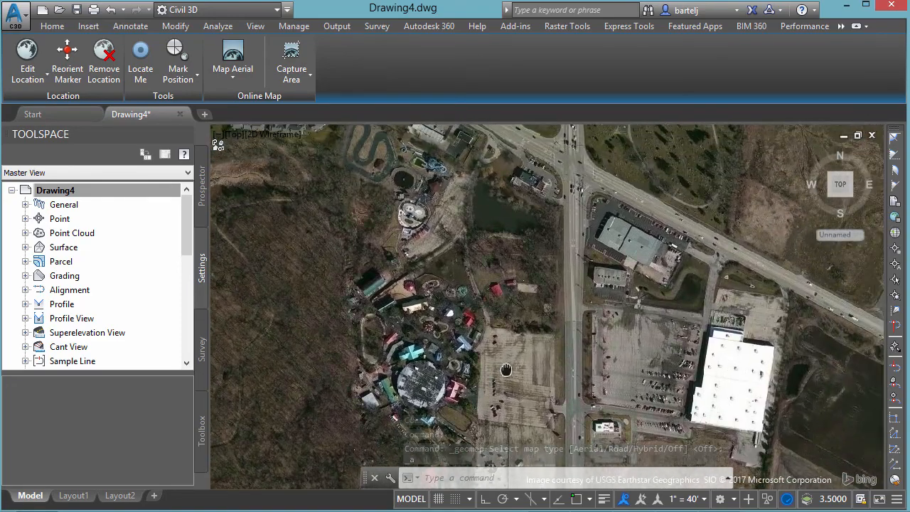
{"action": "scroll", "scroll_direction": "up", "scroll_amount": 3}
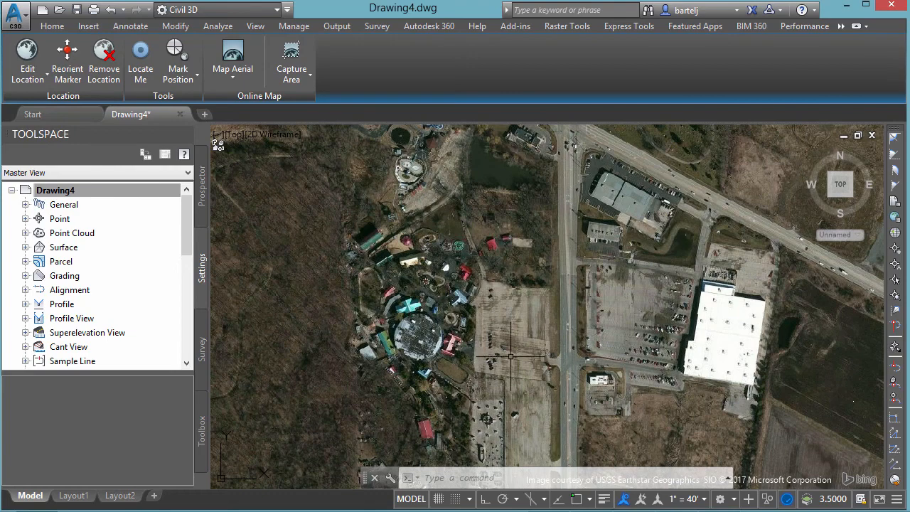
{"action": "mouse_move", "coordinate": [504, 341]}
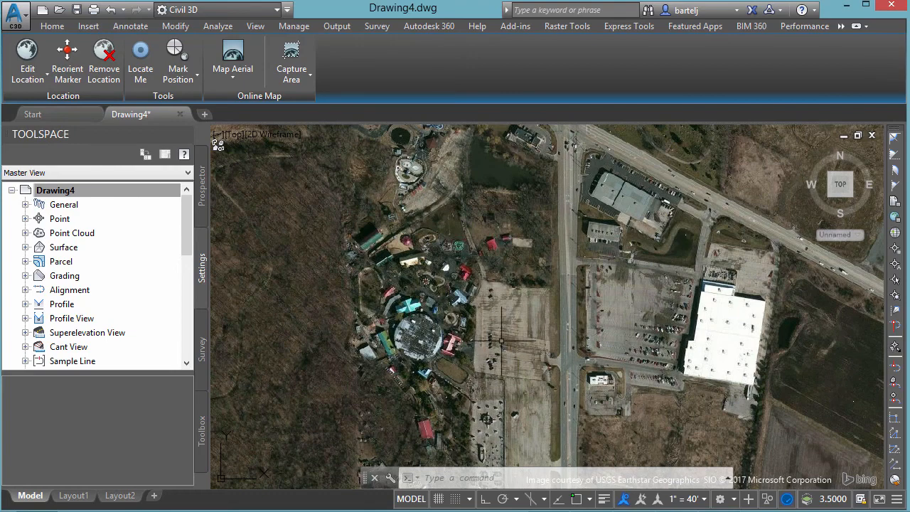